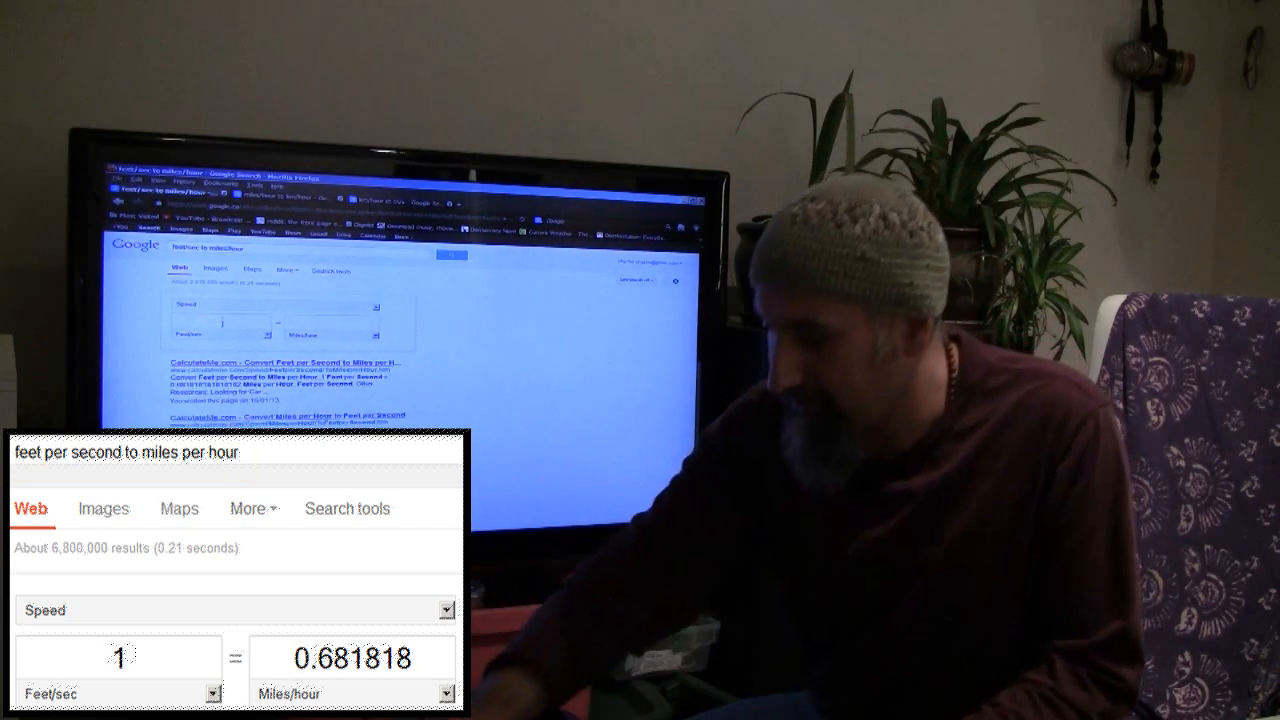
type("20")
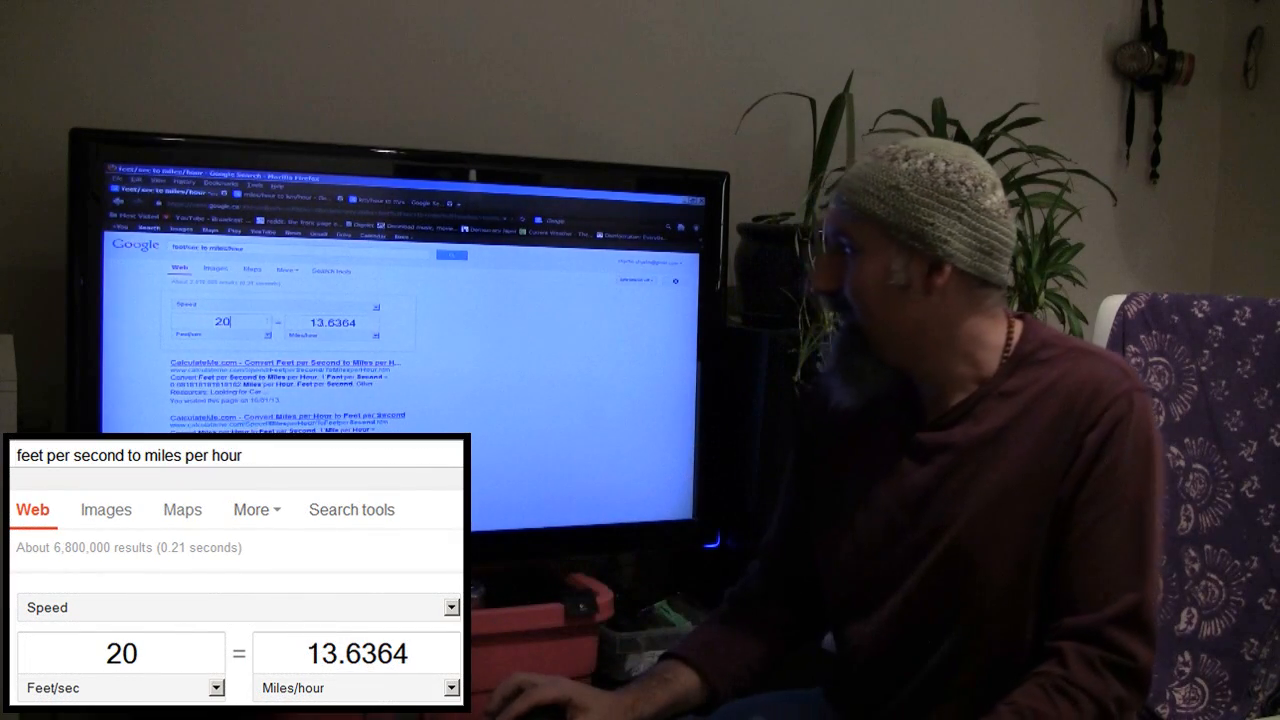